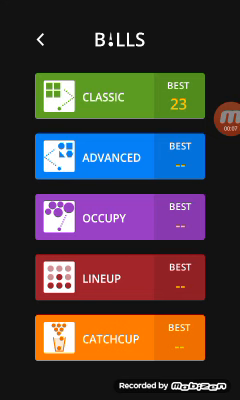
Step: Start an Advanced game and launch a ball to clear block 1
{"action": "left_click", "coordinate": [120, 163]}
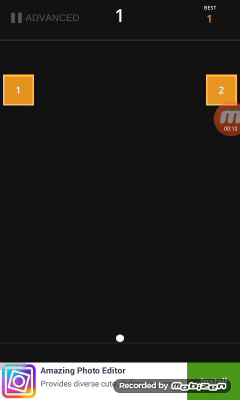
{"action": "left_click", "coordinate": [22, 89]}
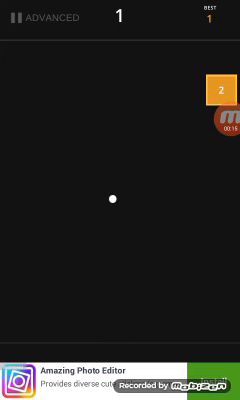